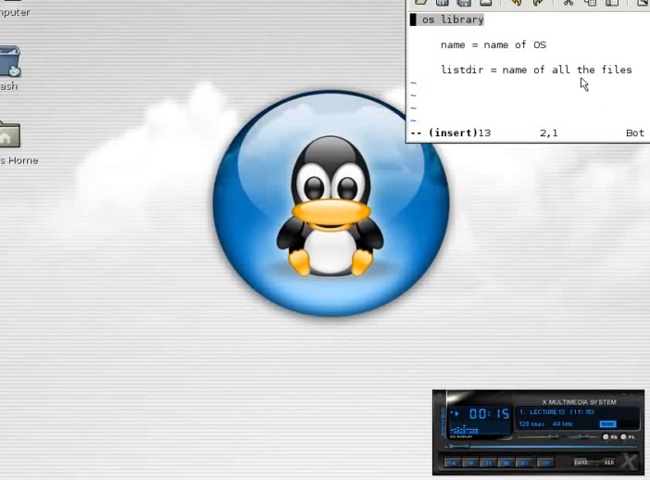
{"action": "mouse_move", "coordinate": [489, 57]}
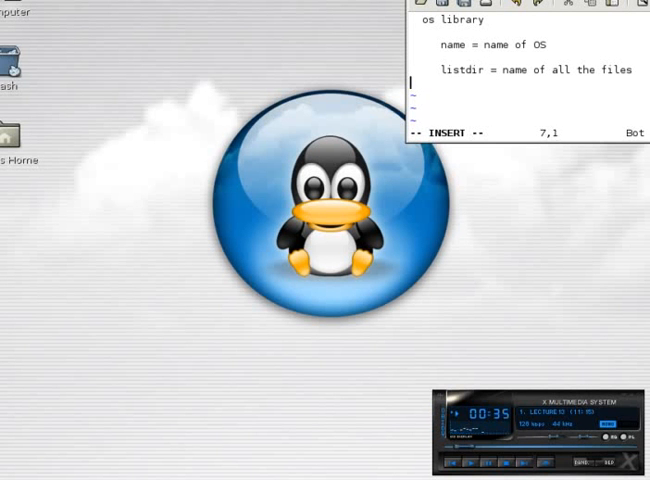
- Add the line 'alot more !' below the listdir note in gvim
{"action": "type", "text": "alot more"}
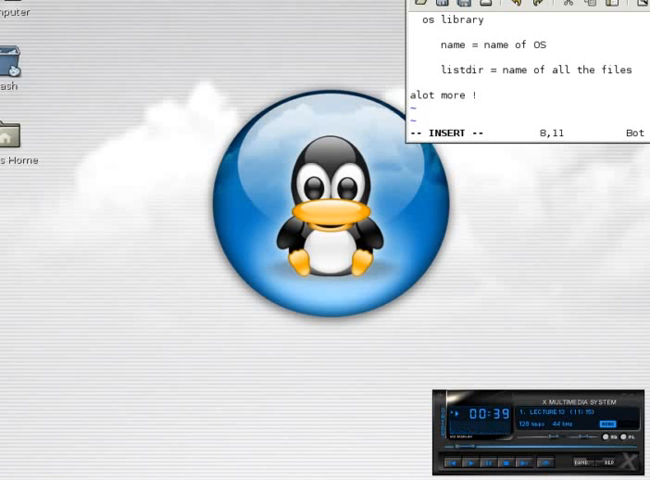
{"action": "type", "text": "!!"}
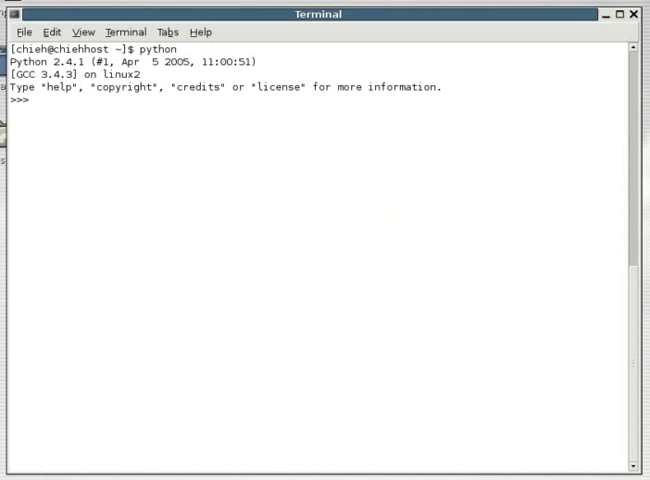
- Import os in Python and run dir(os) to list its names
{"action": "type", "text": "i"}
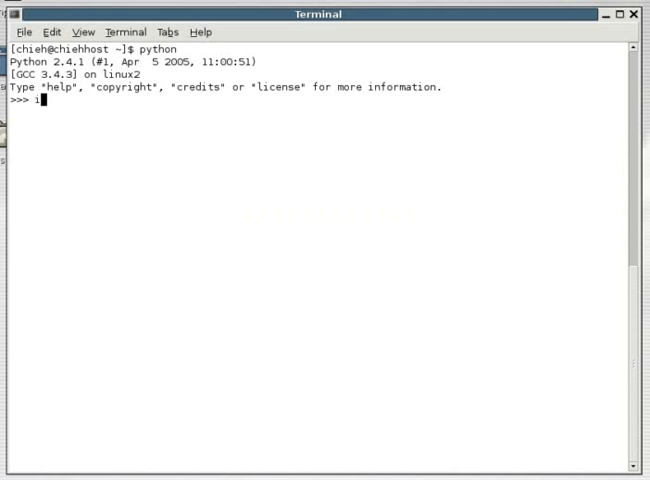
{"action": "type", "text": "mport os"}
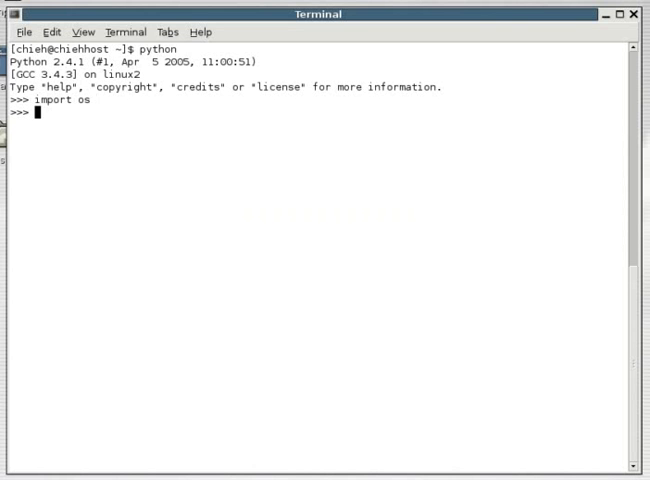
{"action": "type", "text": "o"}
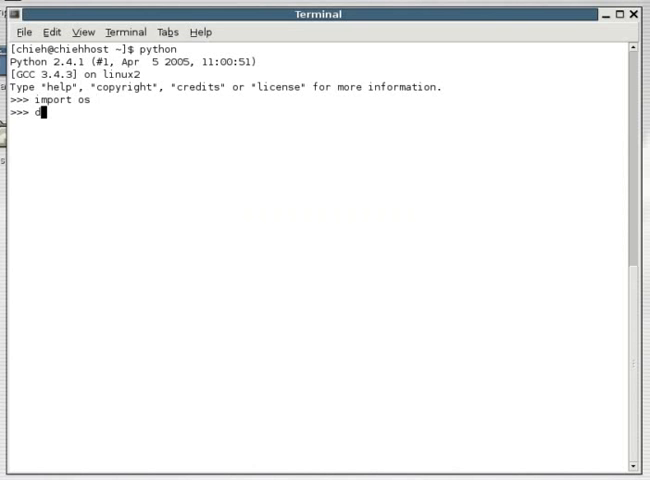
{"action": "type", "text": "ir(os"}
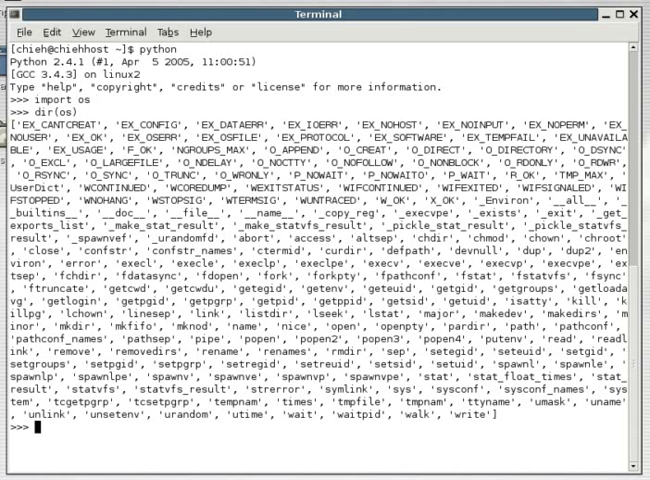
{"action": "mouse_move", "coordinate": [441, 249]}
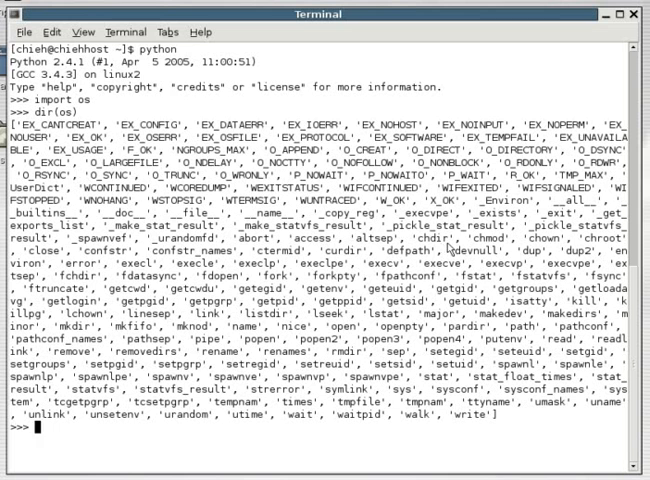
{"action": "mouse_move", "coordinate": [448, 248]}
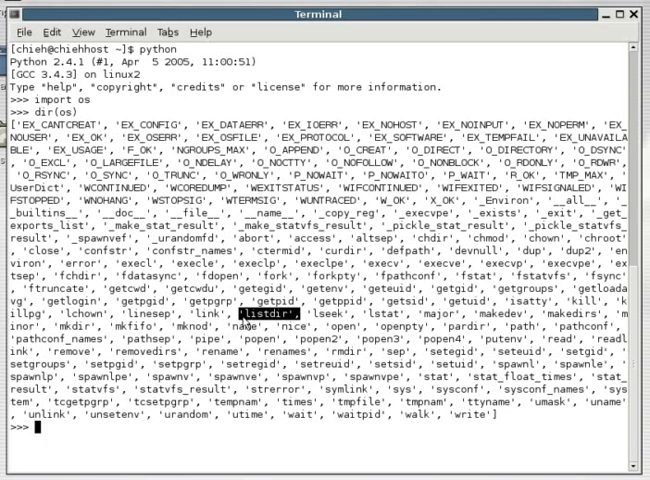
{"action": "mouse_move", "coordinate": [345, 311]}
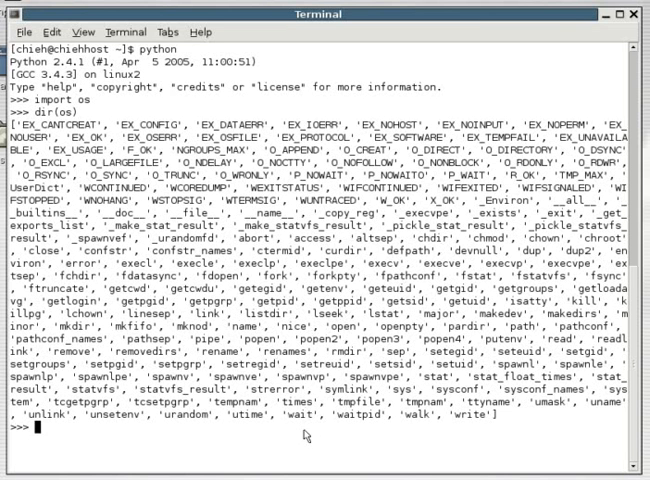
{"action": "mouse_move", "coordinate": [307, 434]}
{"action": "type", "text": "print os."}
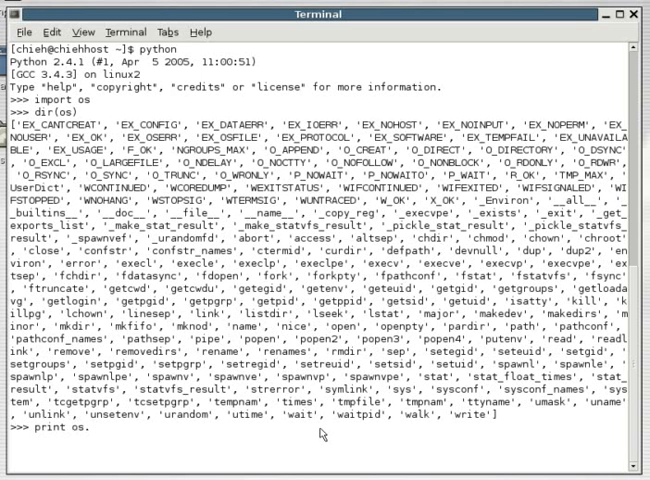
- Print os.listdir.__doc__ and highlight a word in the docstring
{"action": "type", "text": "listdir."}
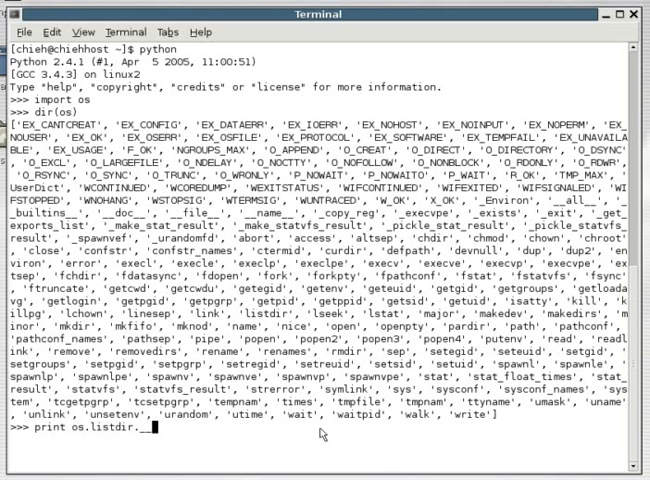
{"action": "type", "text": "__oc__"}
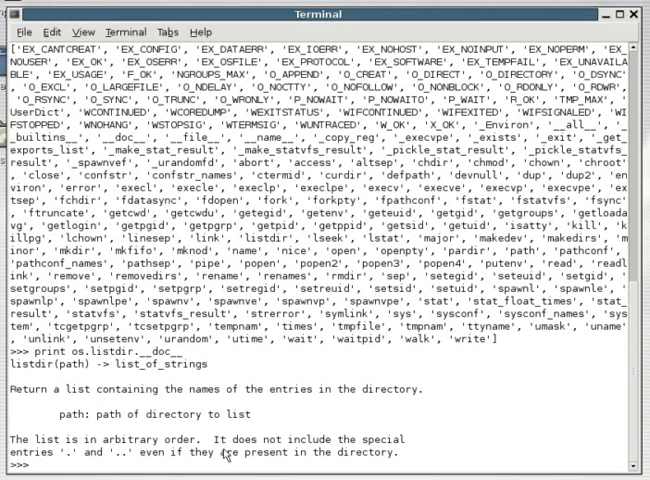
{"action": "double_click", "coordinate": [221, 454]}
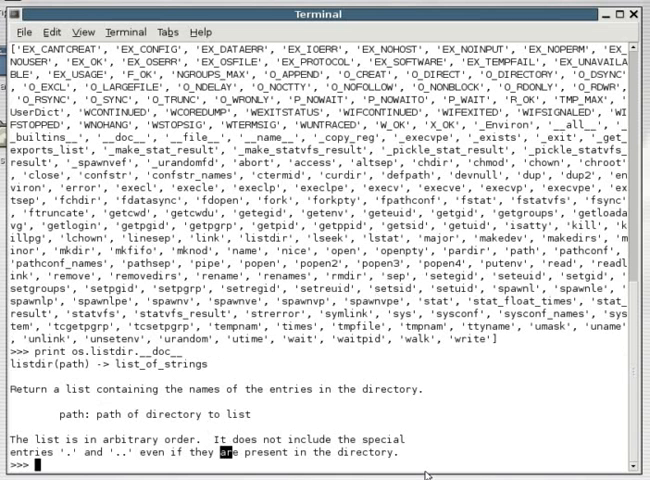
- Print the os.getcwd docstring
{"action": "type", "text": "o"}
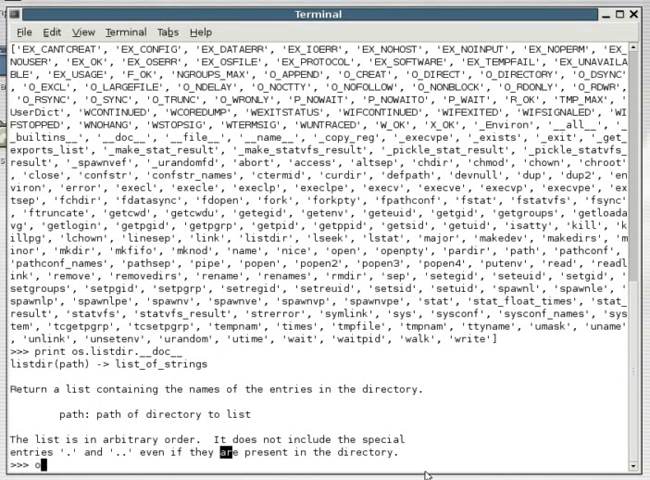
{"action": "type", "text": "print os.get"}
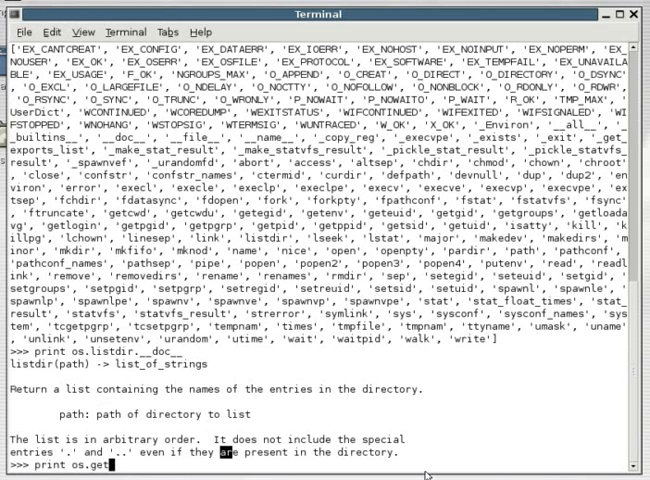
{"action": "type", "text": "cwd."}
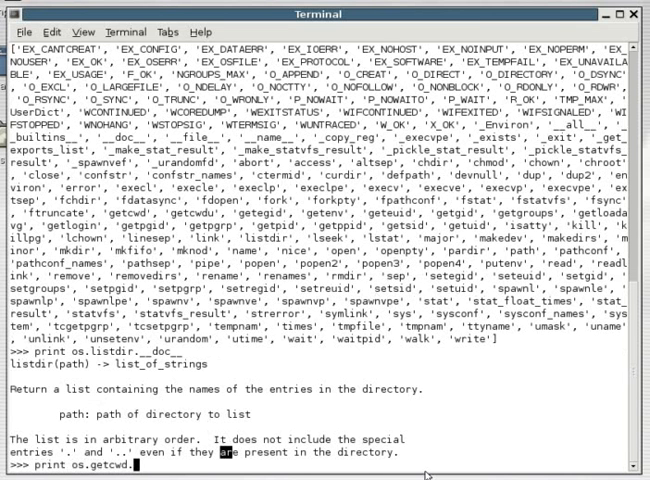
{"action": "key", "text": "Return"}
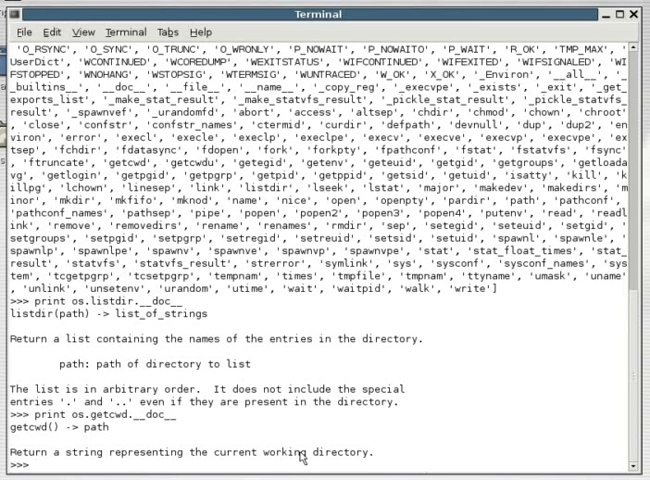
- Call os.getcwd() to show the current working directory
{"action": "type", "text": "os.get"}
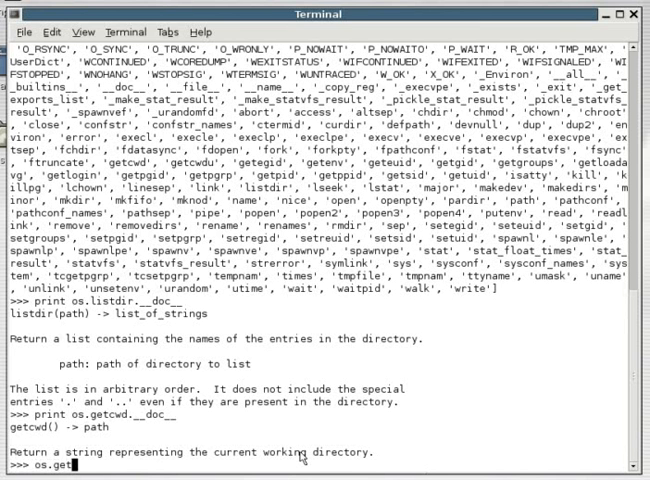
{"action": "type", "text": "cwd()"}
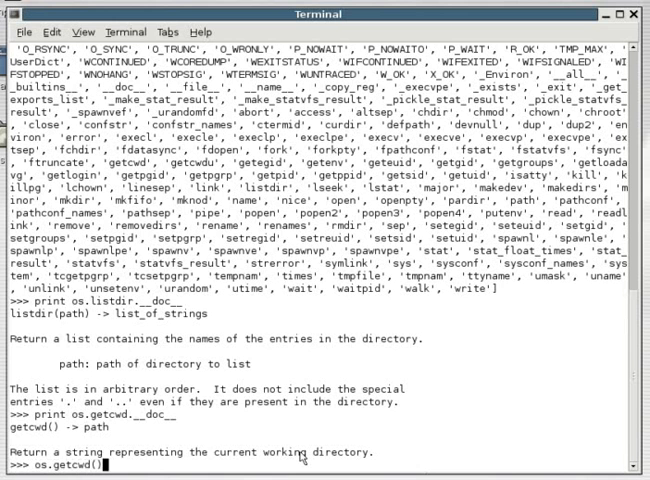
{"action": "key", "text": "Return"}
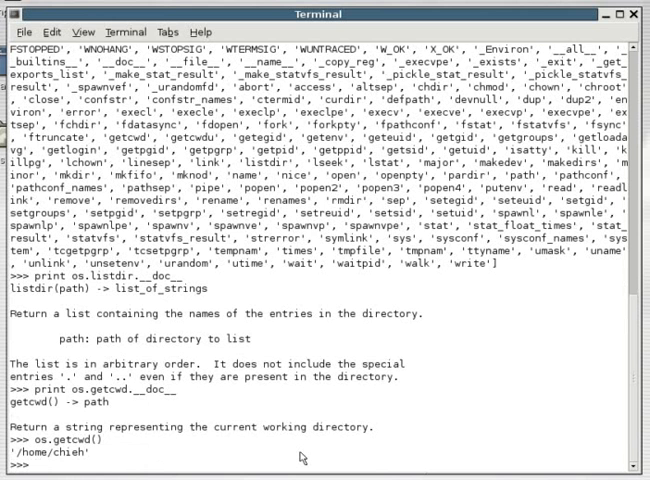
- Import Tkinter, list its names, and highlight Button among them
{"action": "type", "text": "impor"}
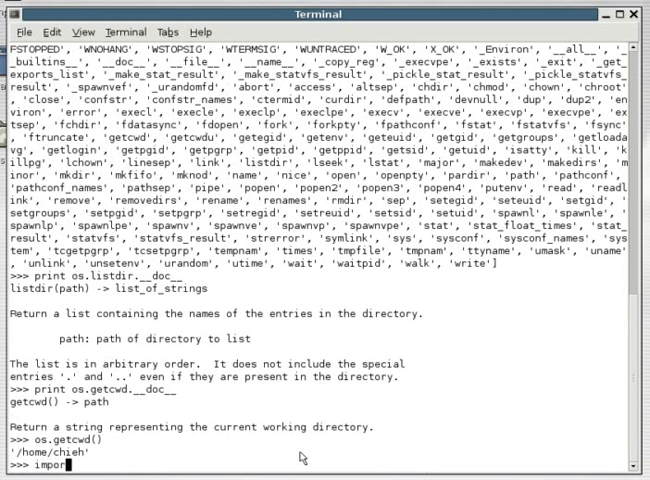
{"action": "type", "text": "Tkinter"}
{"action": "type", "text": "dir(Tkint"}
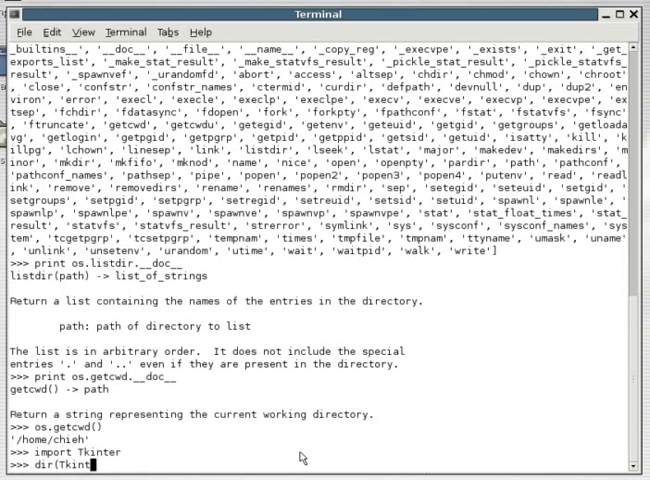
{"action": "key", "text": "Return"}
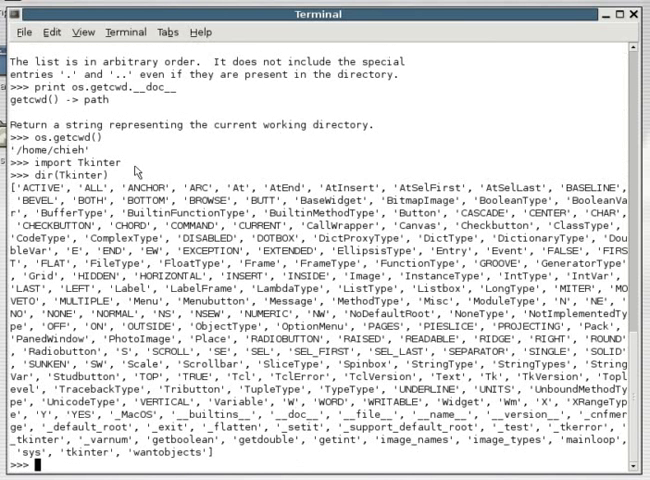
{"action": "double_click", "coordinate": [410, 212]}
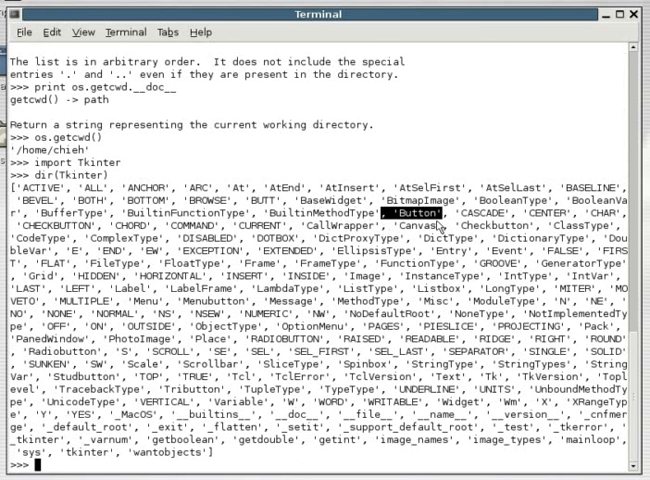
{"action": "double_click", "coordinate": [462, 250]}
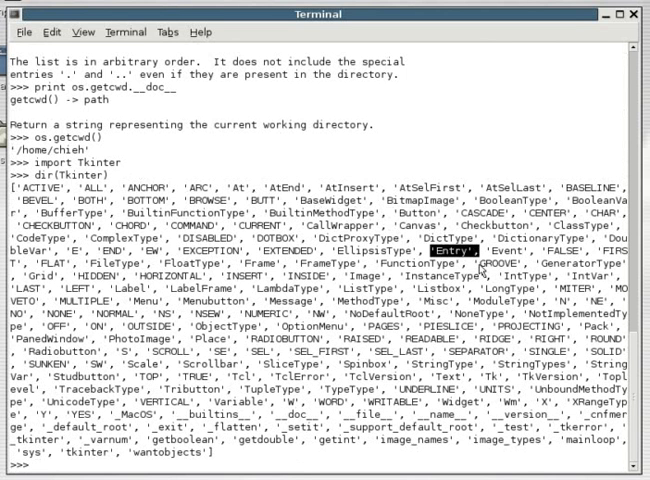
{"action": "mouse_move", "coordinate": [480, 268]}
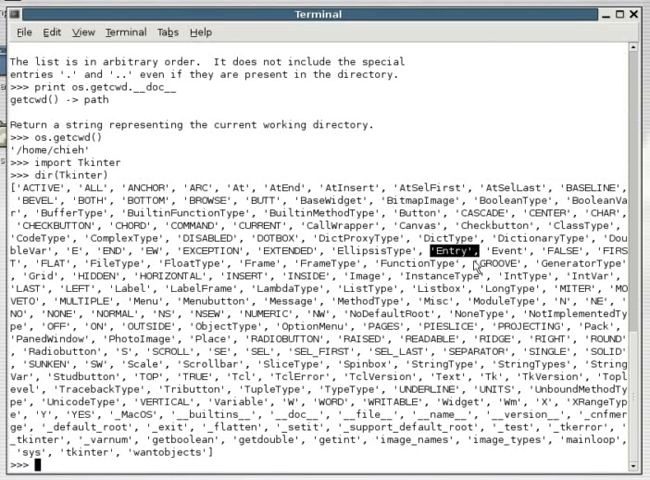
{"action": "mouse_move", "coordinate": [470, 255]}
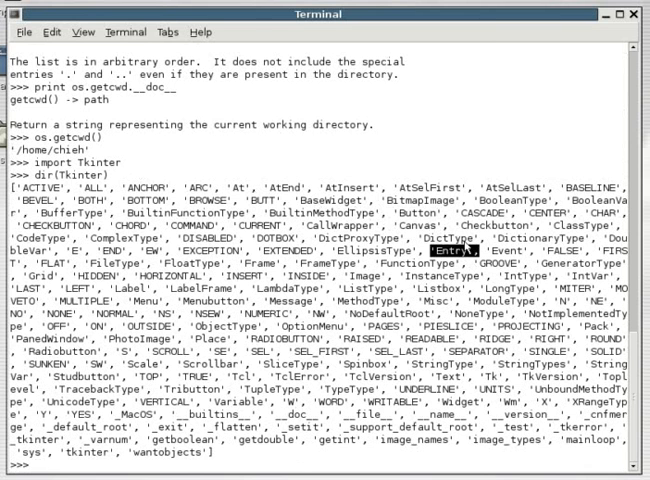
{"action": "mouse_move", "coordinate": [435, 460]}
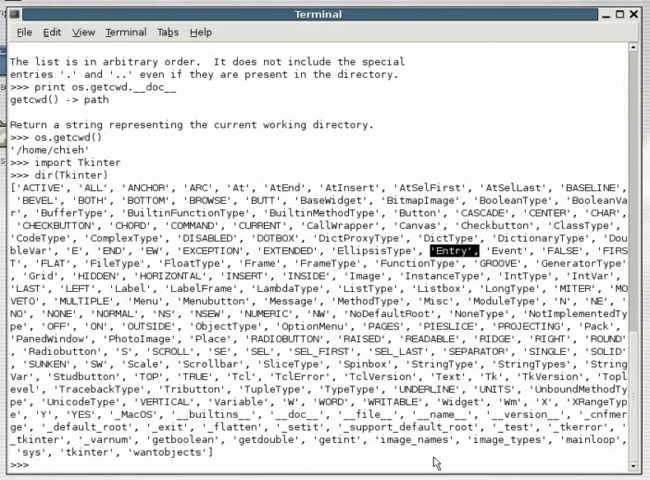
- Print Tkinter.Entry.__doc__ and type dir(Tkinter.Entry)
{"action": "type", "text": "print Tkinter"}
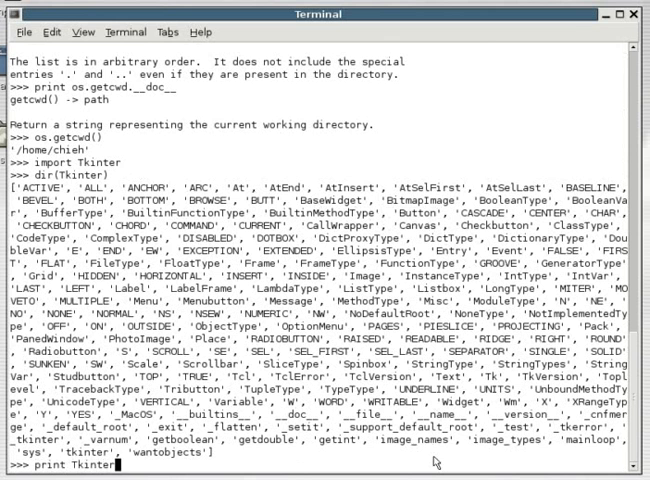
{"action": "type", "text": ".Entry.__doc__"}
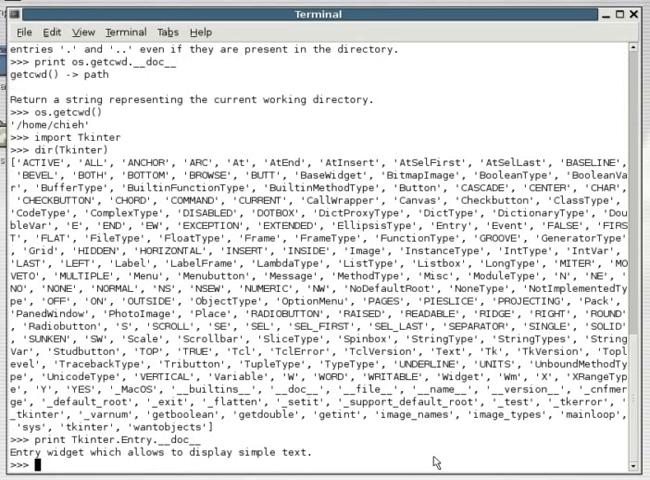
{"action": "type", "text": "dir(Tkinter"}
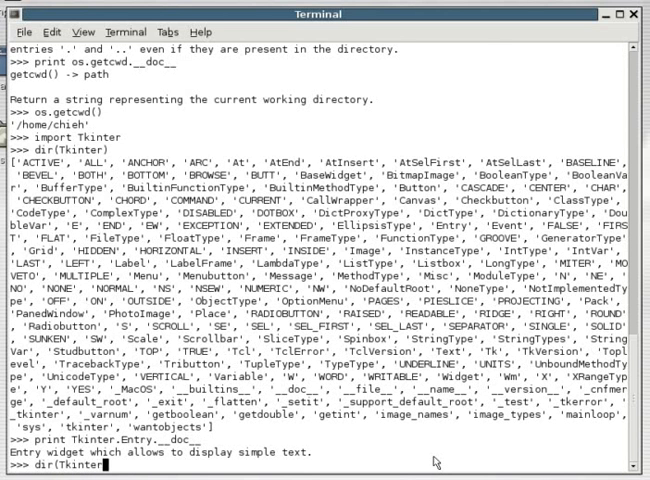
{"action": "type", "text": "Entry."}
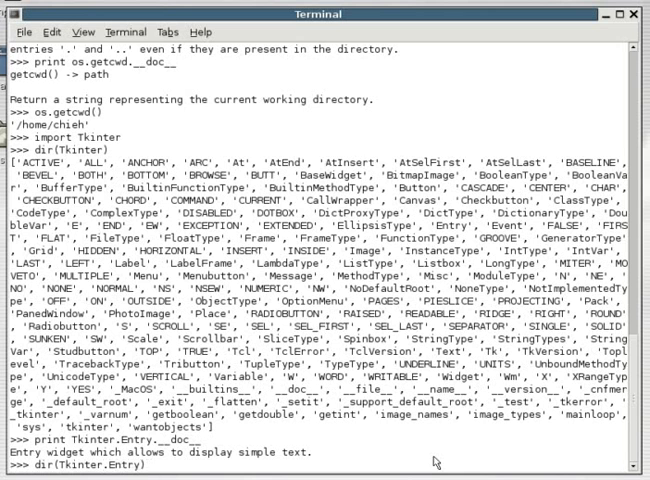
- Run dir(Tkinter.Entry) to print the Entry widget's methods and attributes
{"action": "key", "text": "Return"}
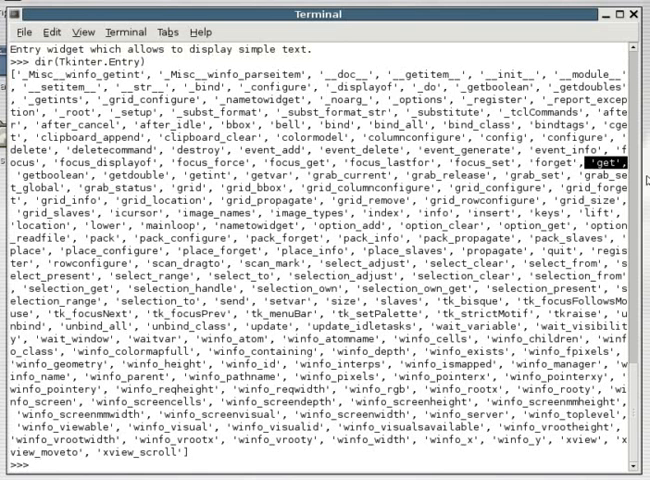
{"action": "mouse_move", "coordinate": [598, 167]}
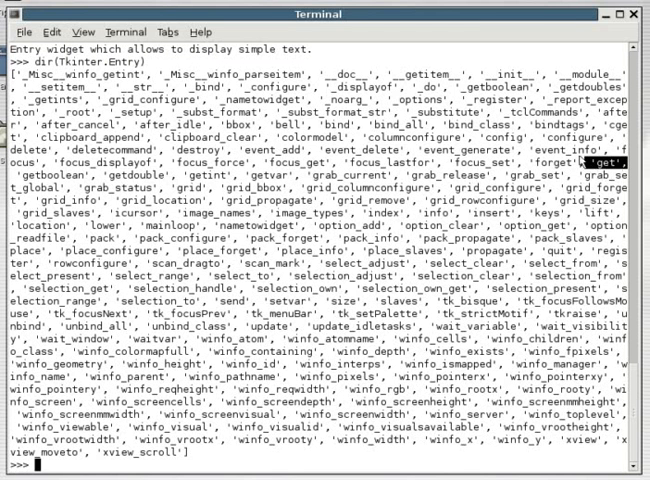
{"action": "mouse_move", "coordinate": [585, 160]}
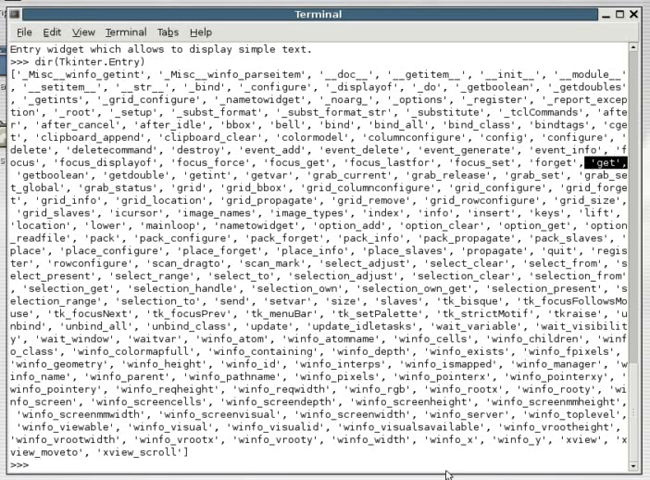
{"action": "mouse_move", "coordinate": [377, 430]}
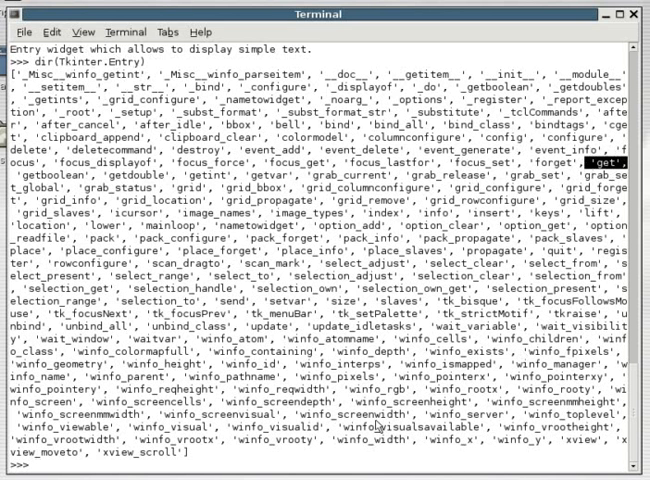
{"action": "mouse_move", "coordinate": [378, 427]}
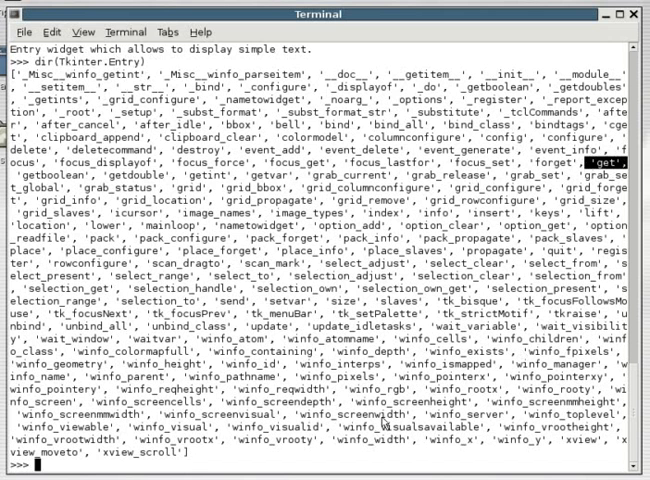
- Run 'import string' at the >>> prompt
{"action": "type", "text": "import string"}
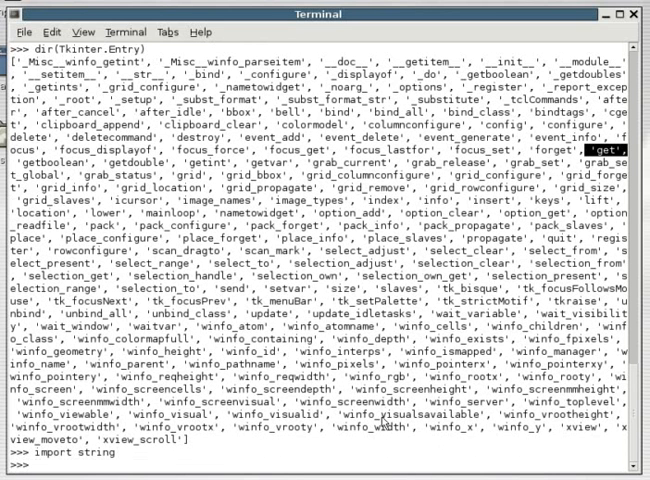
{"action": "key", "text": "Return"}
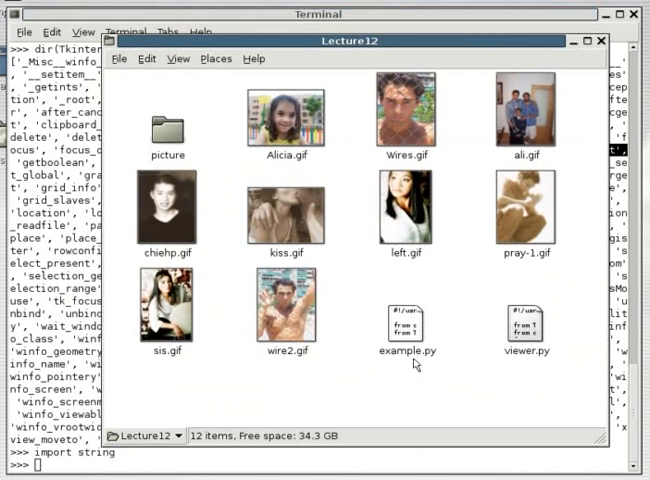
{"action": "mouse_move", "coordinate": [415, 362]}
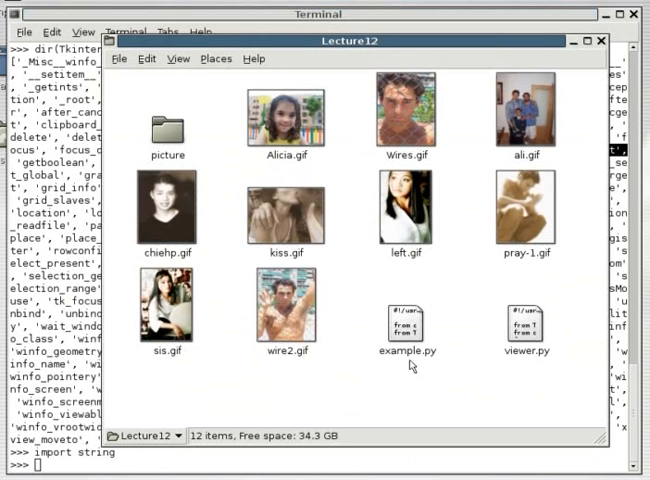
- Browse the Lecture12 folder in Nautilus, selecting and deselecting wire2.gif
{"action": "left_click", "coordinate": [285, 310]}
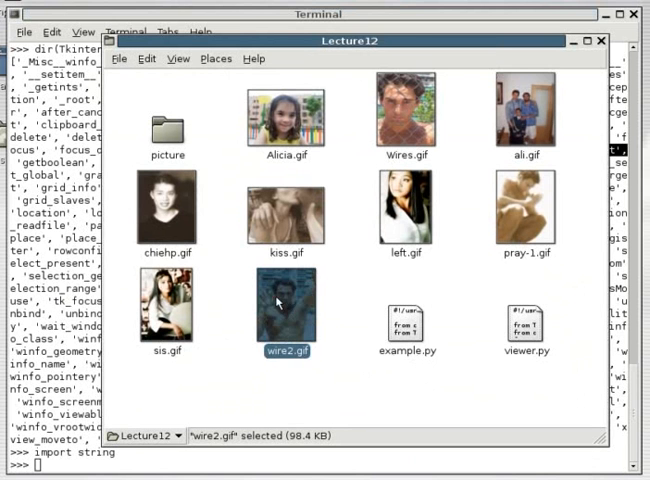
{"action": "left_click", "coordinate": [337, 353]}
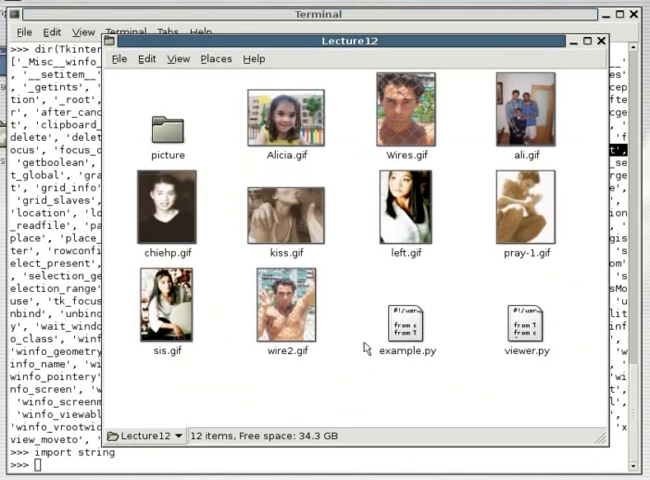
{"action": "mouse_move", "coordinate": [360, 350]}
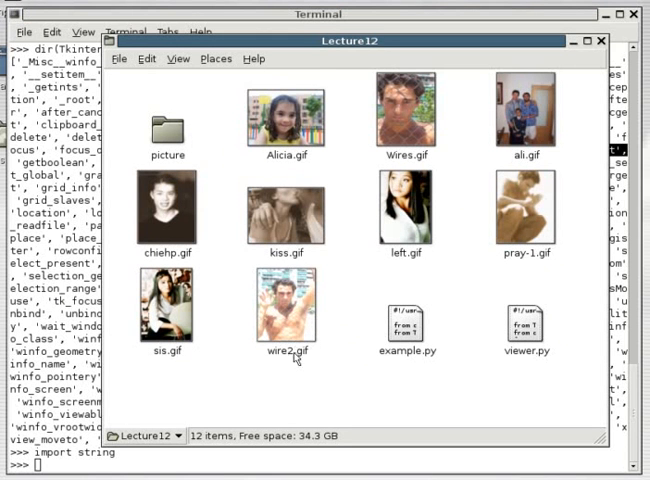
{"action": "mouse_move", "coordinate": [434, 364]}
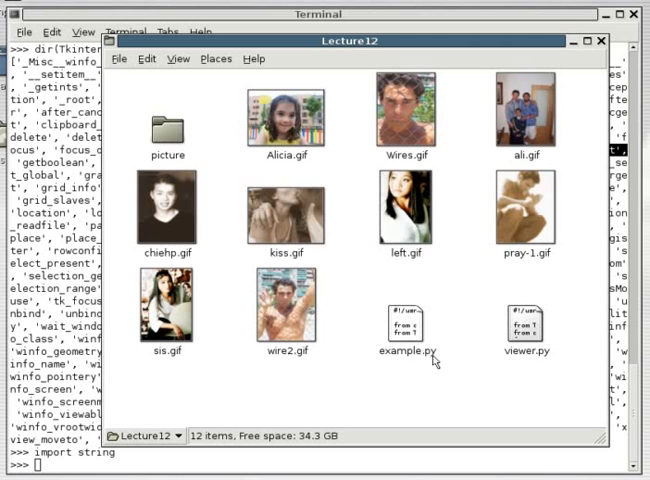
{"action": "mouse_move", "coordinate": [428, 369]}
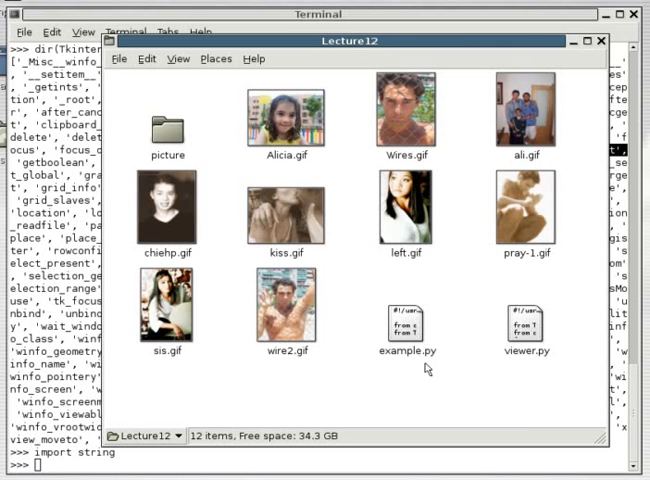
{"action": "mouse_move", "coordinate": [205, 160]}
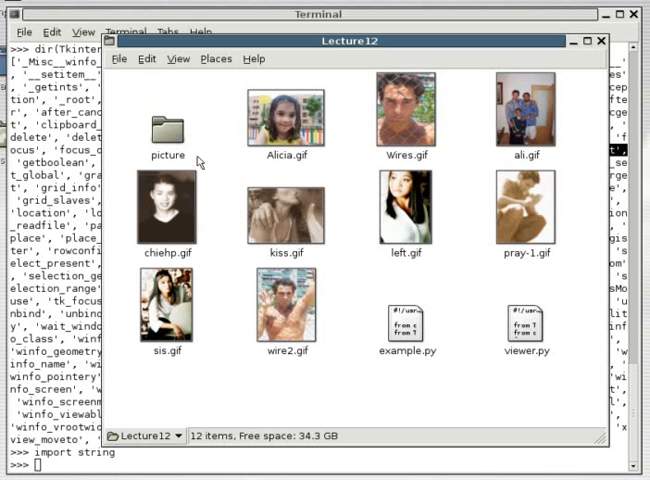
{"action": "mouse_move", "coordinate": [241, 232]}
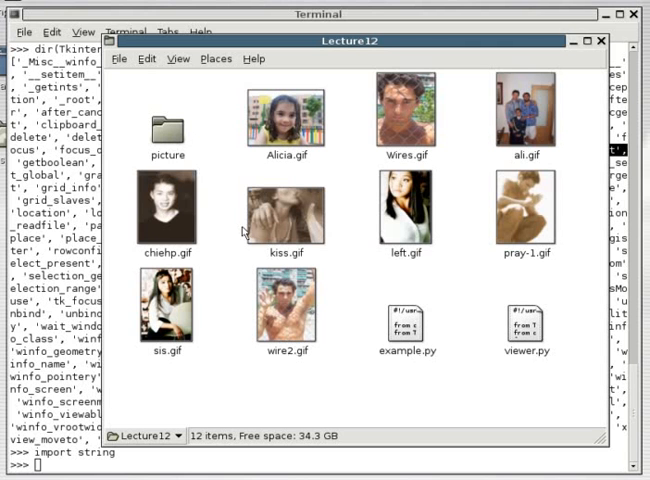
{"action": "mouse_move", "coordinate": [200, 260]}
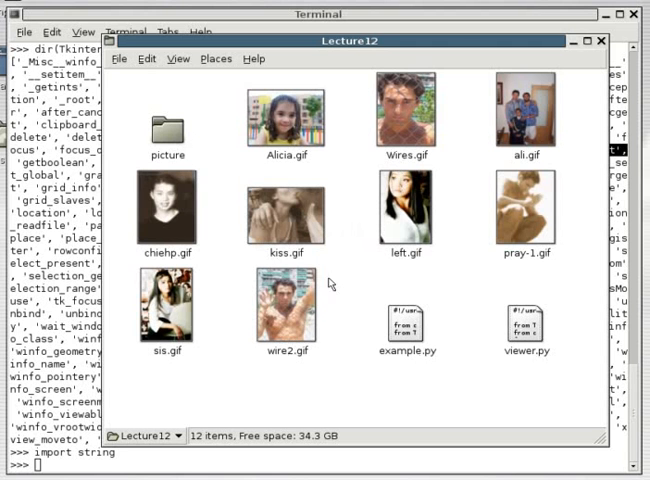
{"action": "mouse_move", "coordinate": [357, 296]}
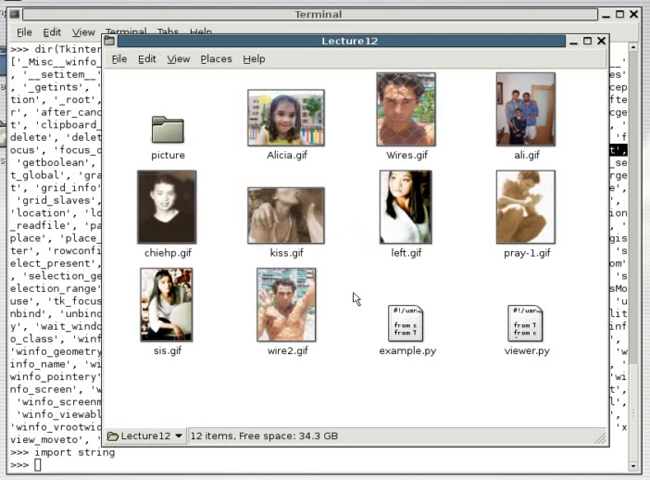
{"action": "left_click", "coordinate": [402, 211]}
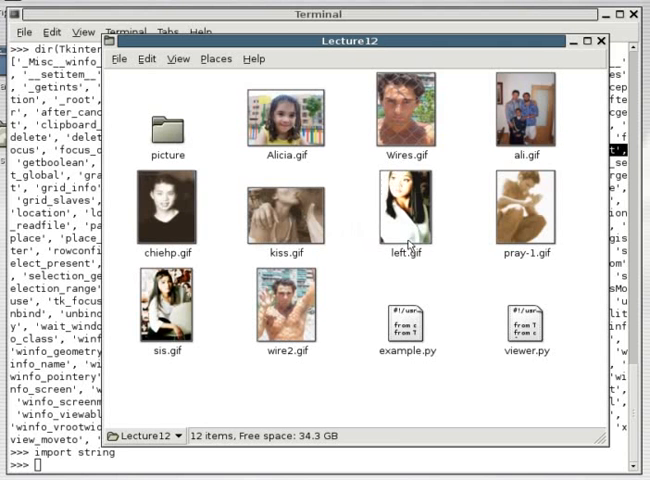